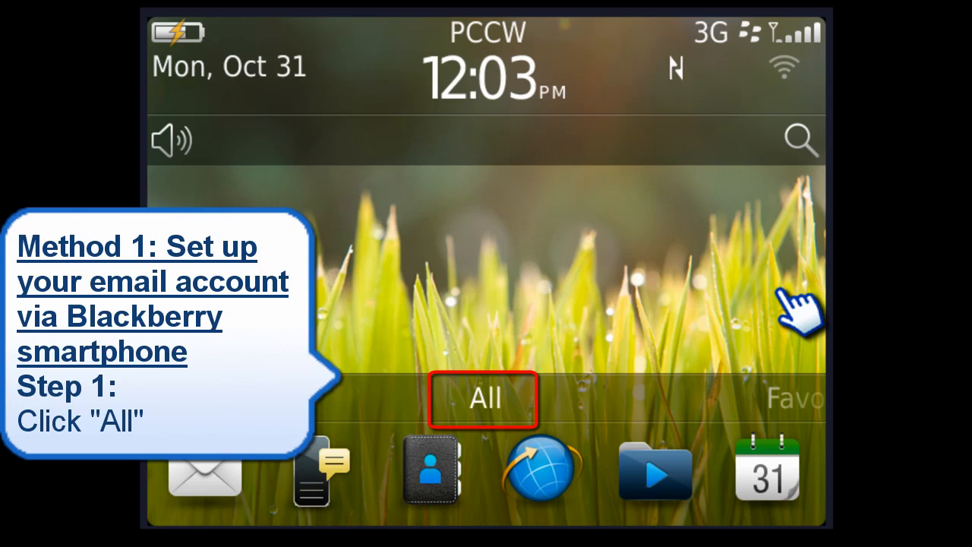
From All applications, go to Setup and pick Internet Mail Account under Email Settings.
{"action": "left_click", "coordinate": [485, 398]}
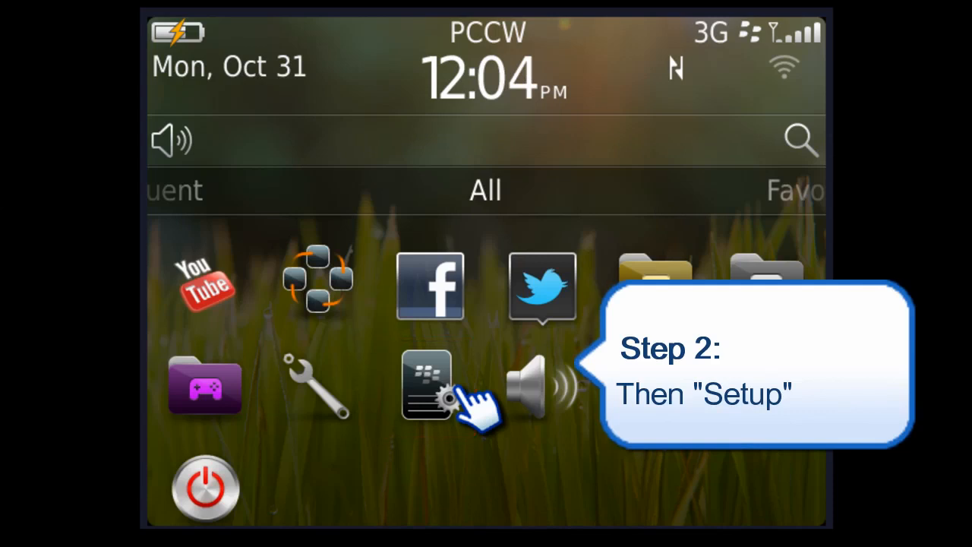
{"action": "left_click", "coordinate": [425, 384]}
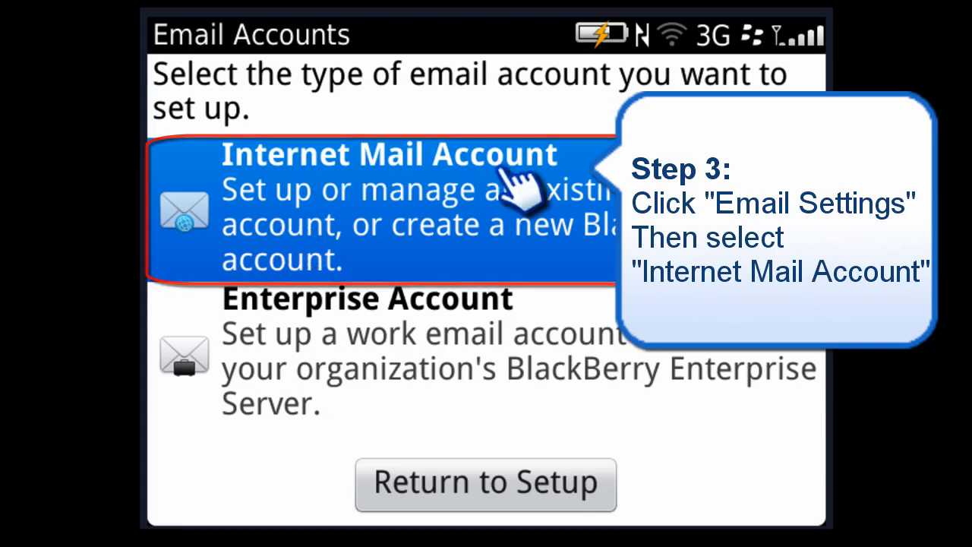
{"action": "left_click", "coordinate": [387, 154]}
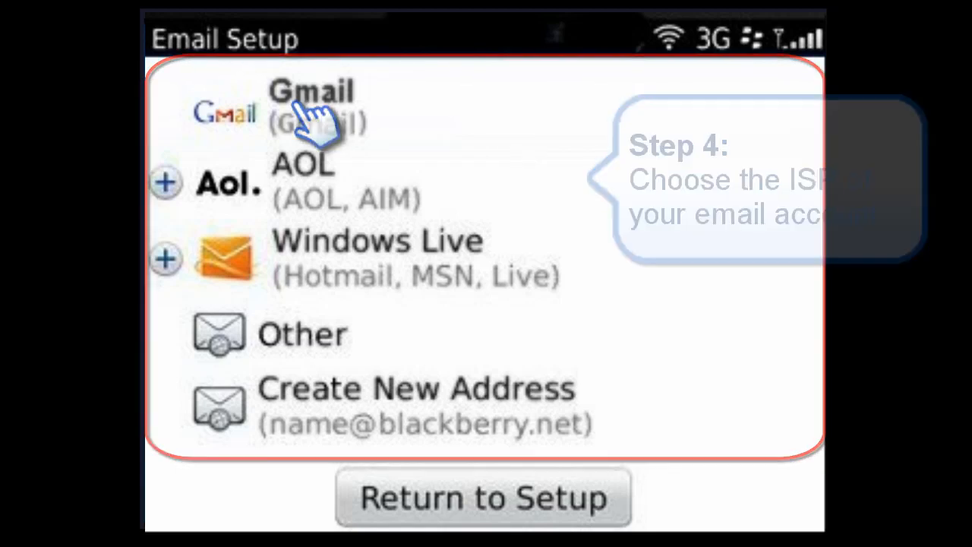
Choose Gmail as the provider and submit the Gmail address and password.
{"action": "left_click", "coordinate": [311, 106]}
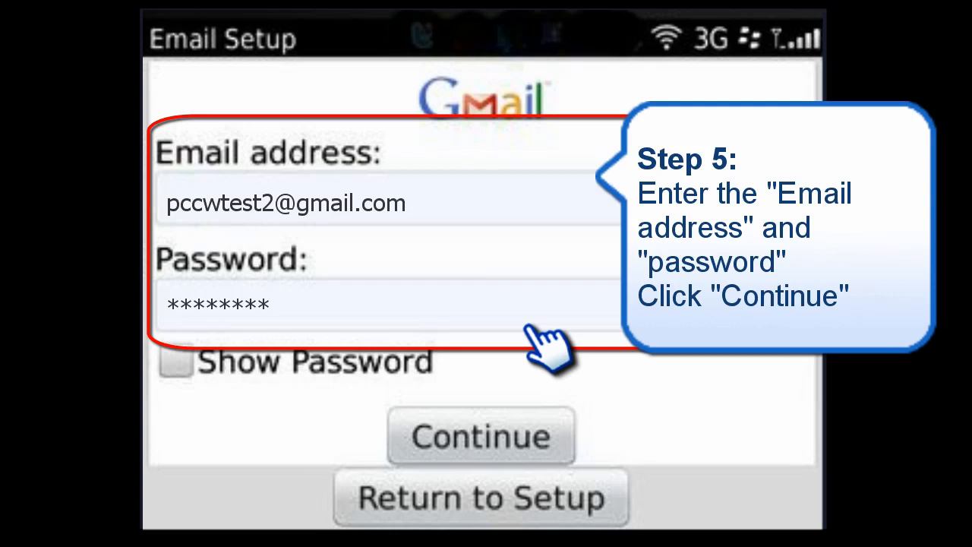
{"action": "left_click", "coordinate": [480, 435]}
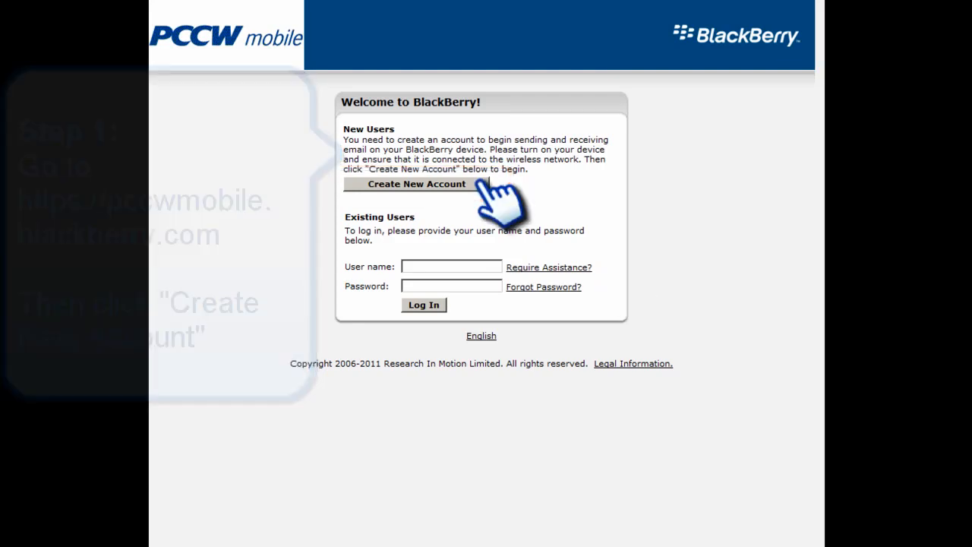
Start Create New Account, tick 'I have read and understand', and accept the legal terms.
{"action": "left_click", "coordinate": [416, 183]}
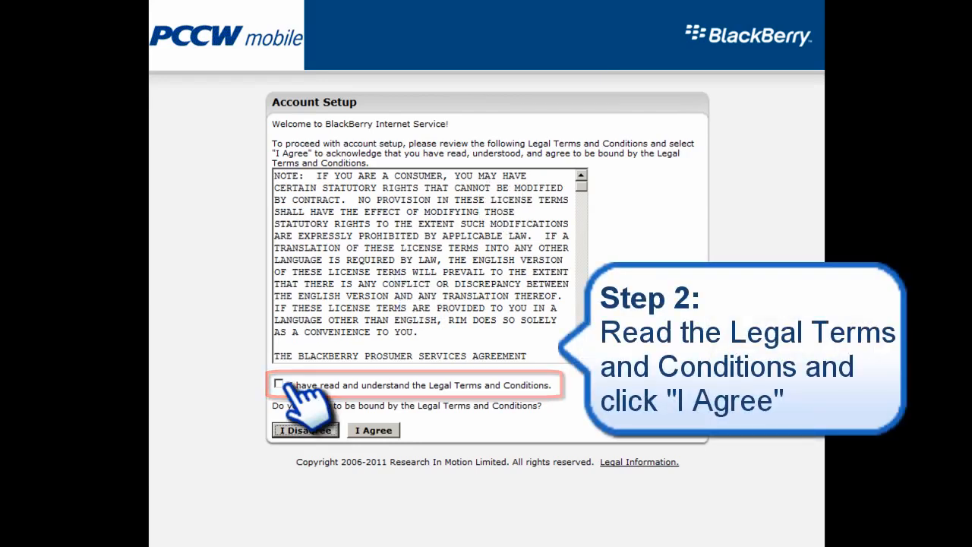
{"action": "left_click", "coordinate": [278, 384]}
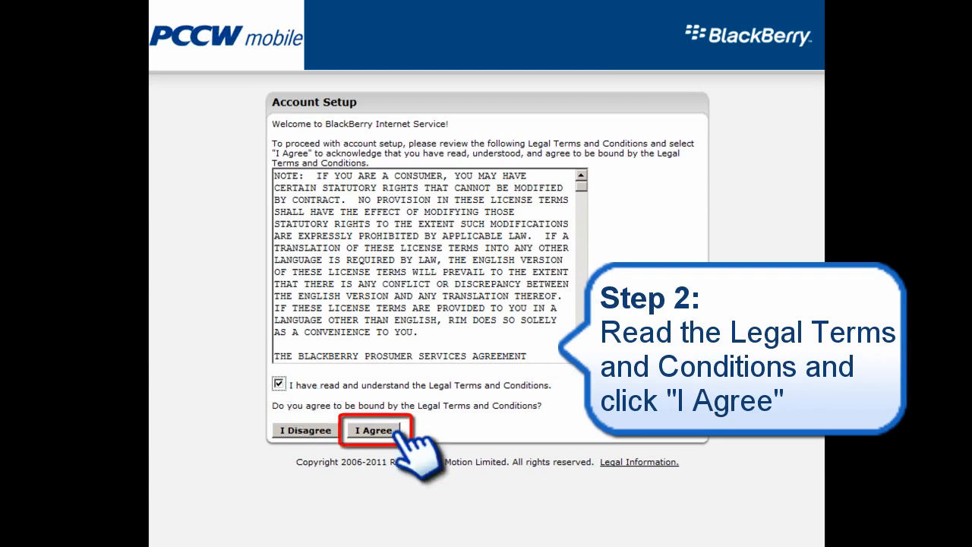
{"action": "left_click", "coordinate": [373, 430]}
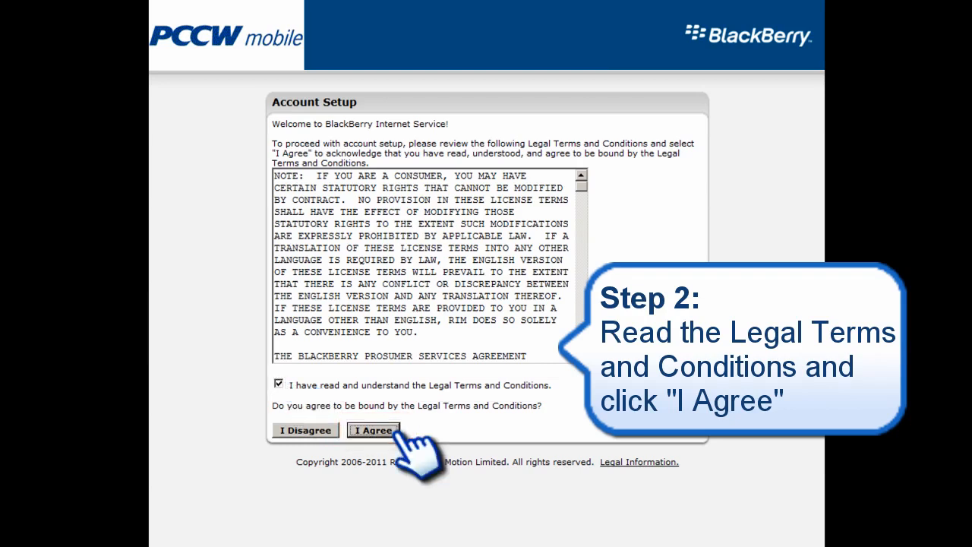
{"action": "left_click", "coordinate": [373, 430]}
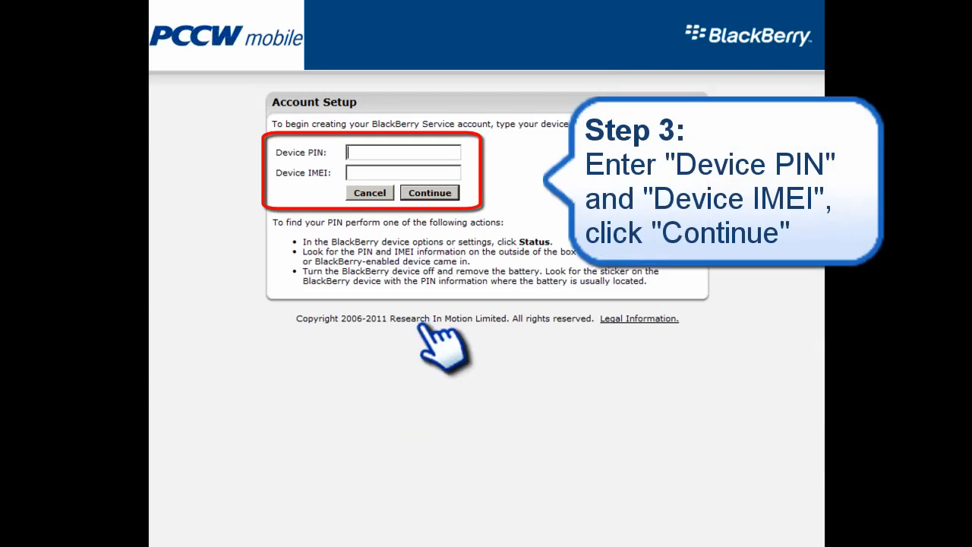
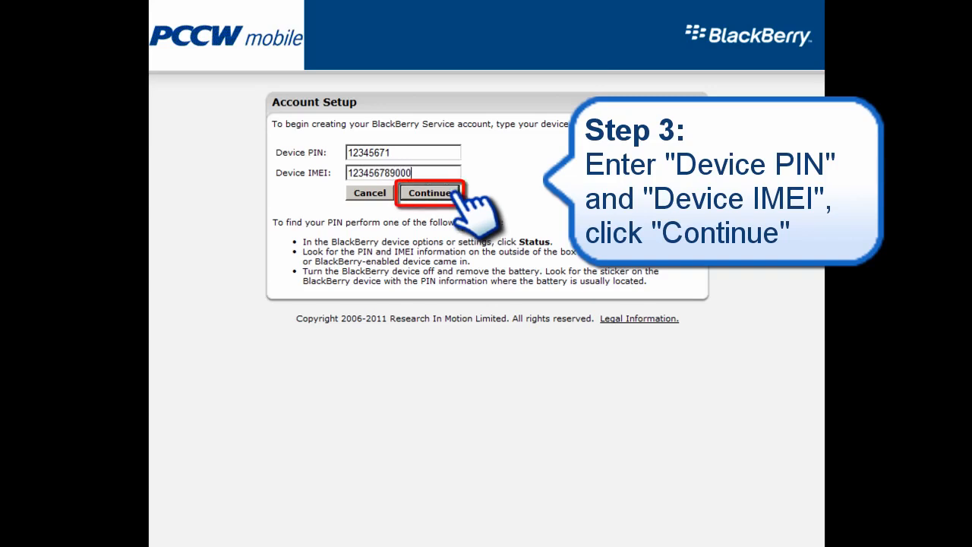
{"action": "left_click", "coordinate": [431, 192]}
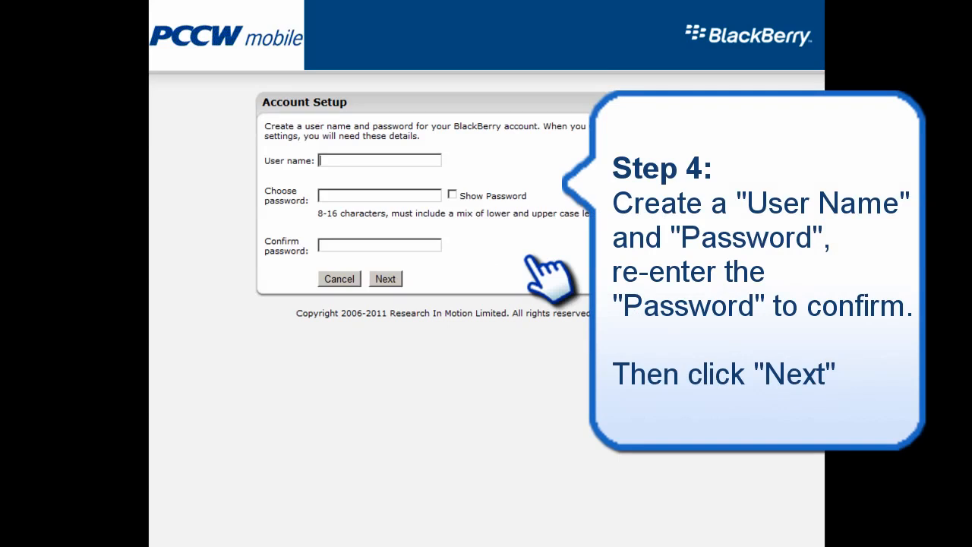
Set the user name 'pccwuser' with a confirmed password and proceed.
{"action": "type", "text": "p"}
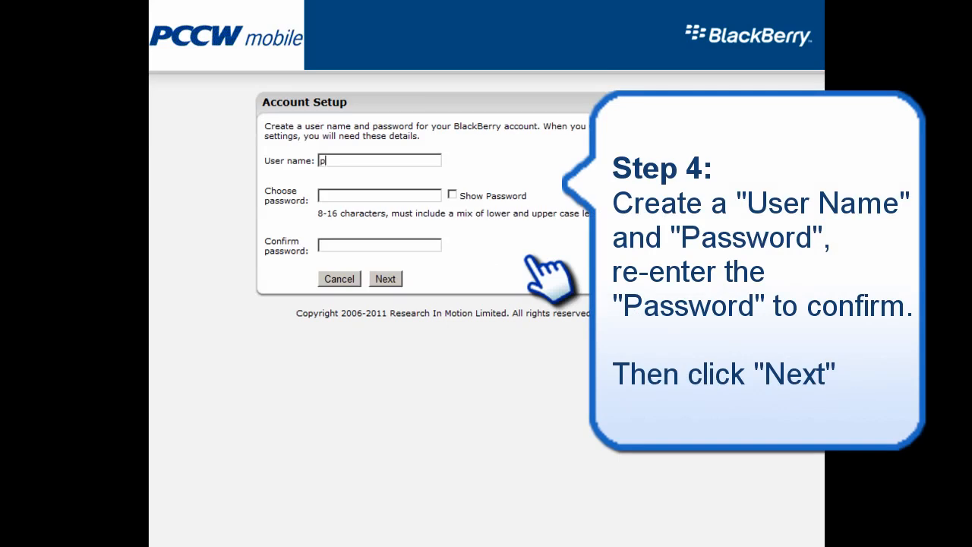
{"action": "type", "text": "ccwuser"}
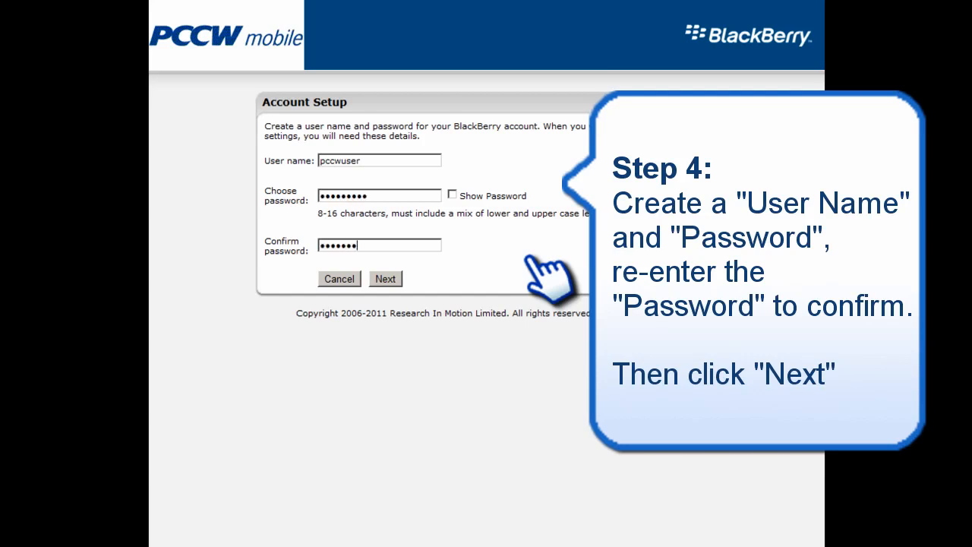
{"action": "left_click", "coordinate": [385, 278]}
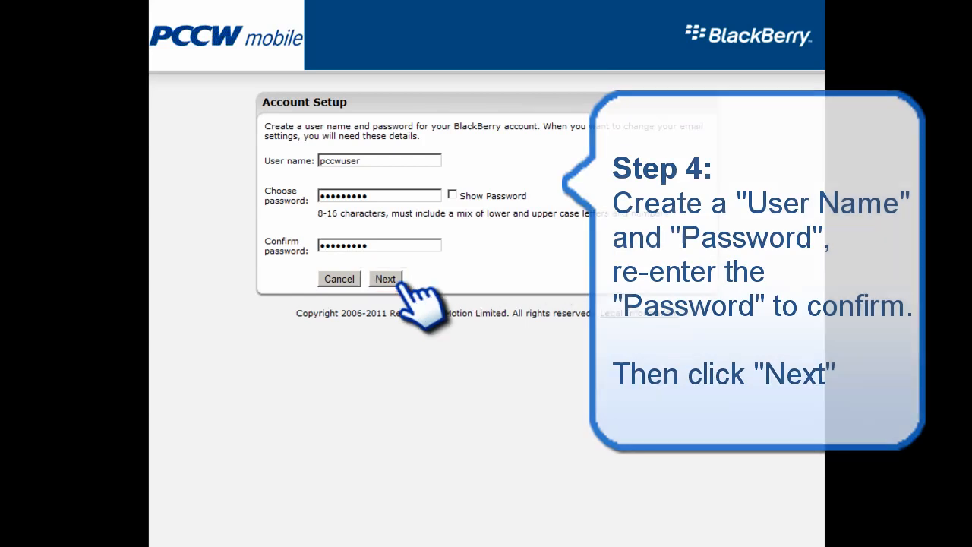
{"action": "left_click", "coordinate": [386, 279]}
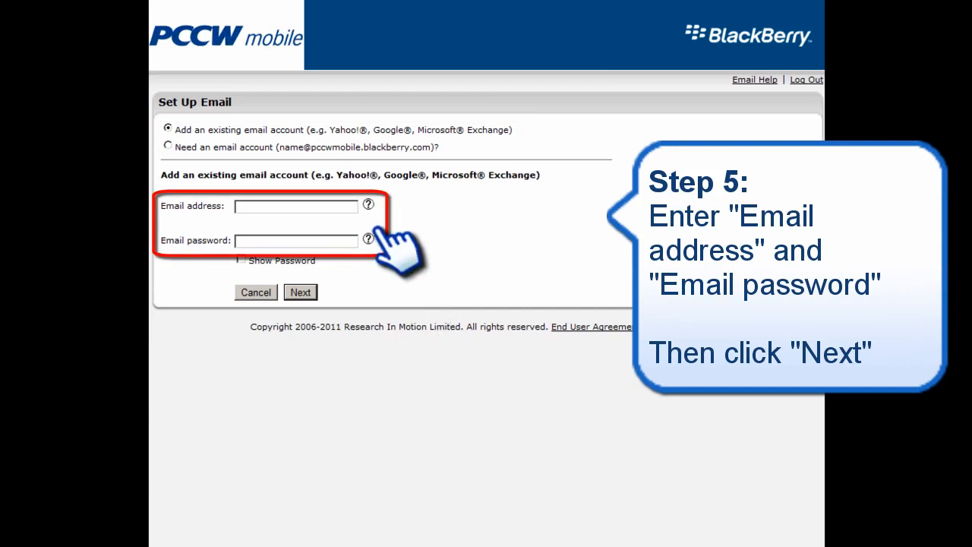
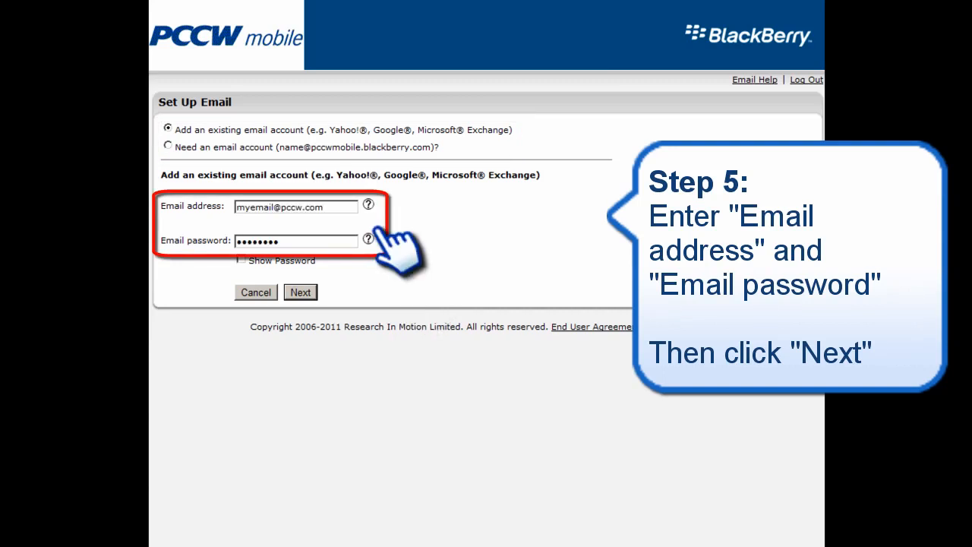
{"action": "left_click", "coordinate": [300, 291]}
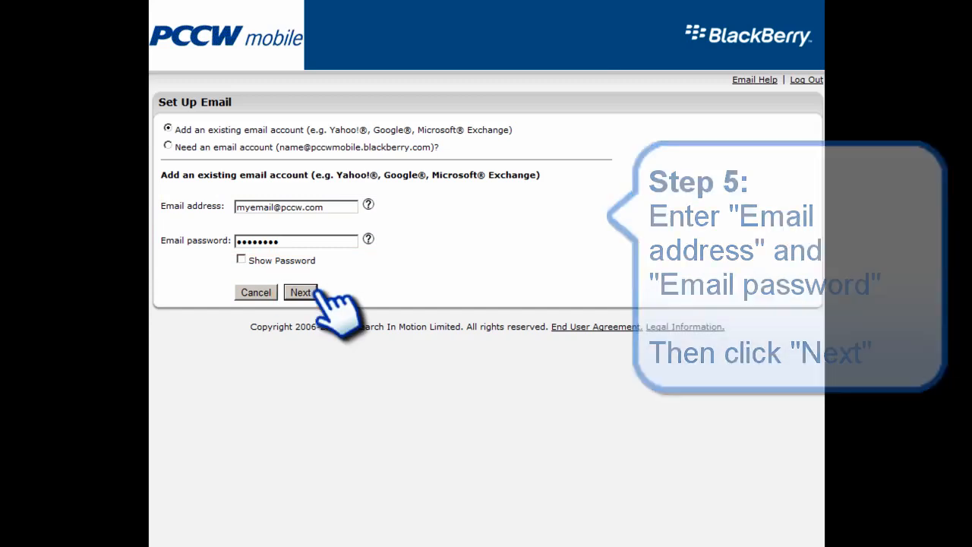
{"action": "left_click", "coordinate": [301, 293]}
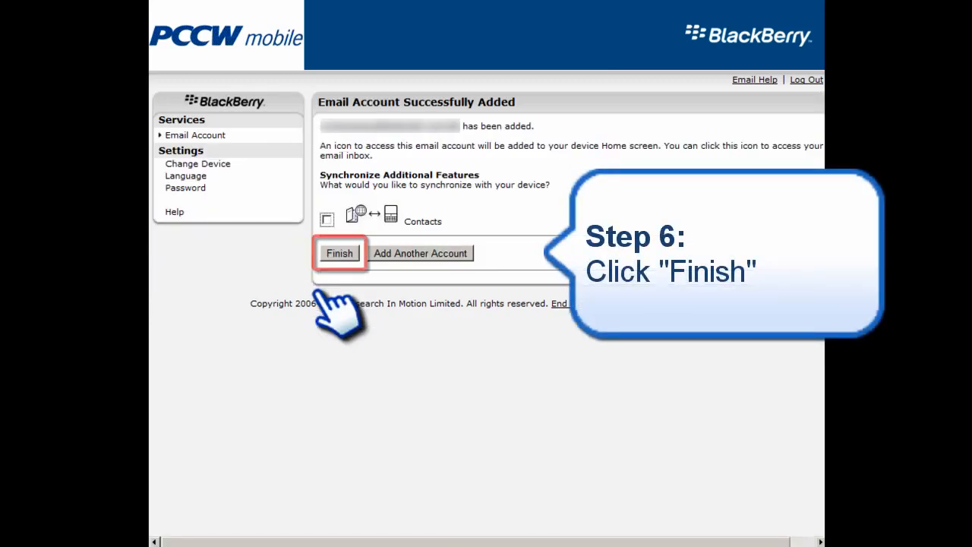